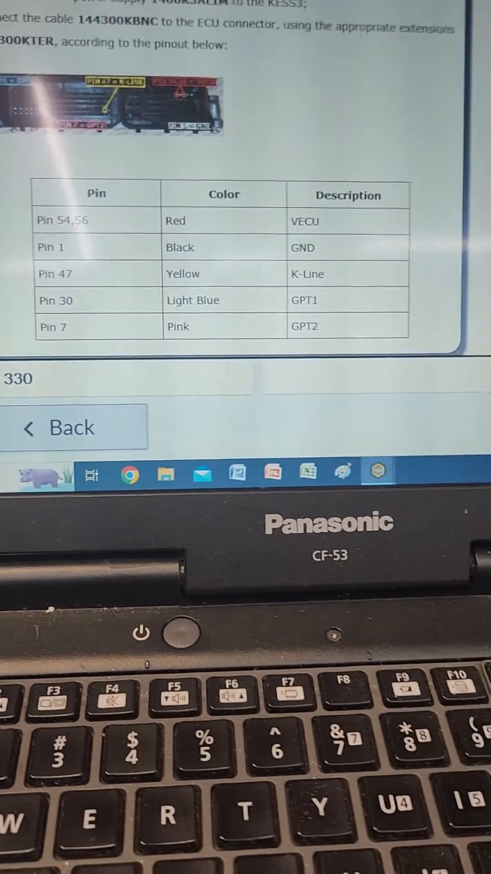
# Step: Close the wiring pinout instructions to reach the Opel Signum Bosch ME9.6 operations page
pyautogui.click(67, 427)
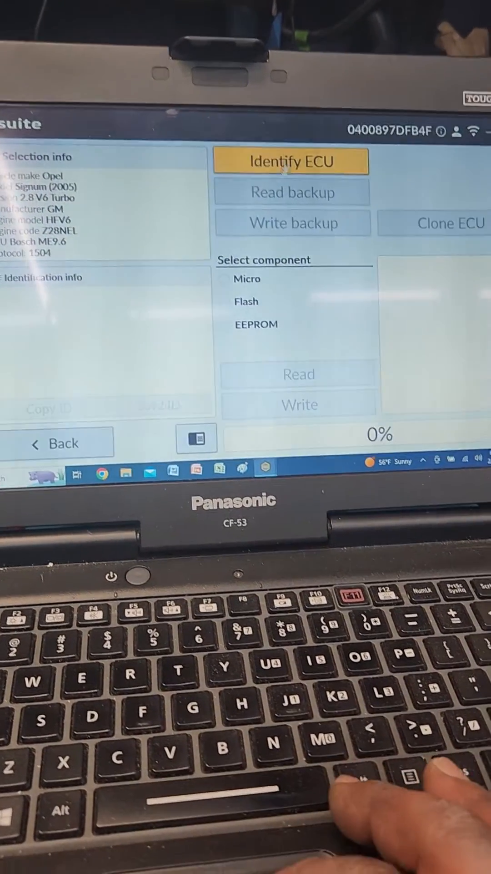
# Step: Start ECU identification on the connected Opel Signum Bosch ME9.6
pyautogui.click(291, 161)
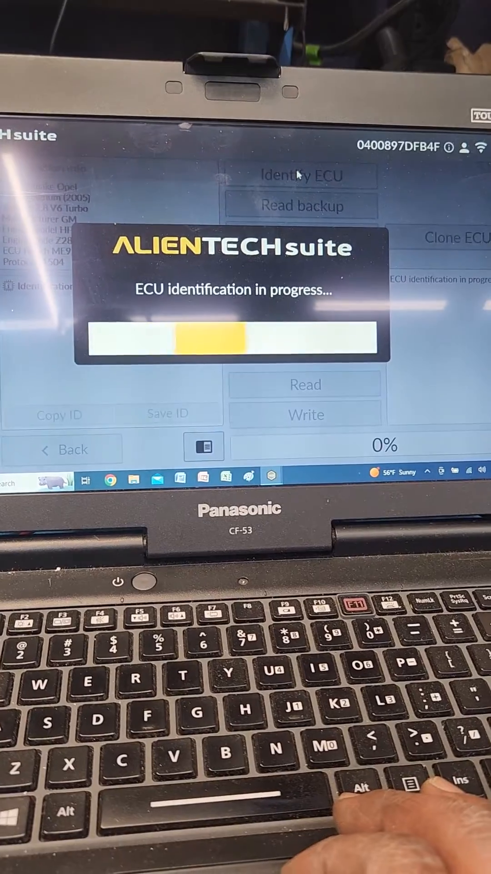